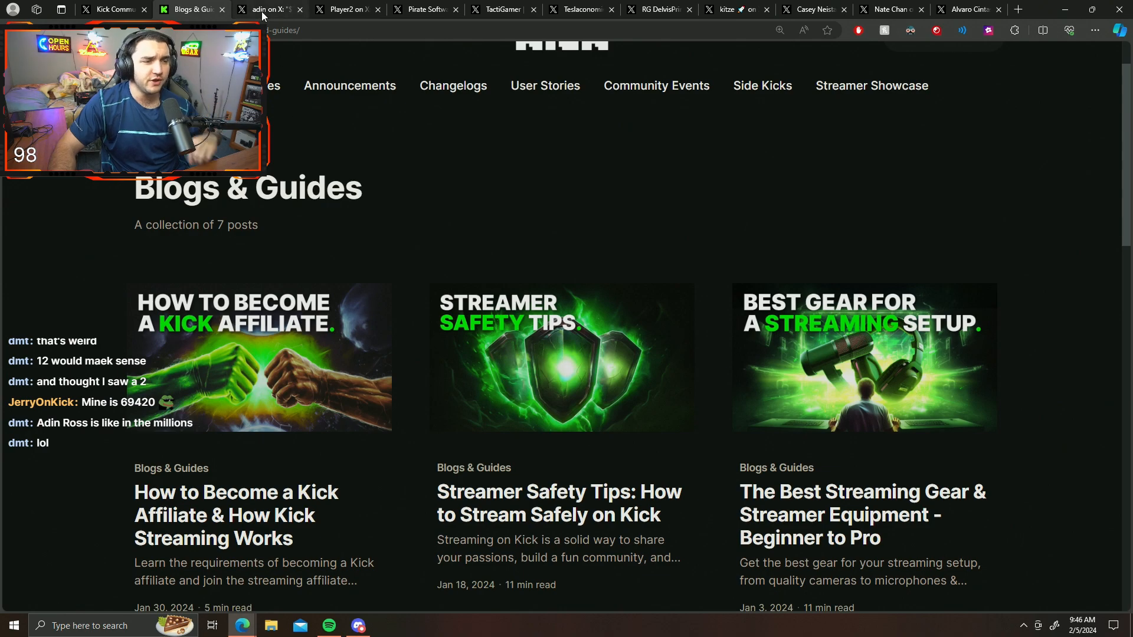
Switch to the 'adin on X' tab and read his Playboi Carti stream post and its quoted Tervis Scoot post
left_click(273, 9)
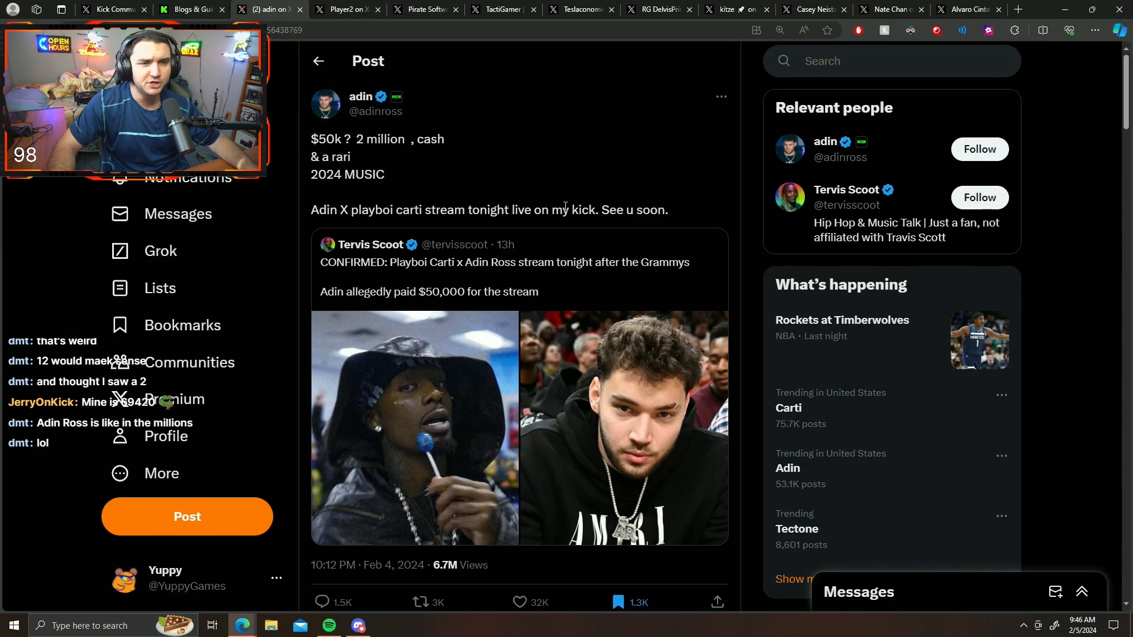
mouse_move(537, 193)
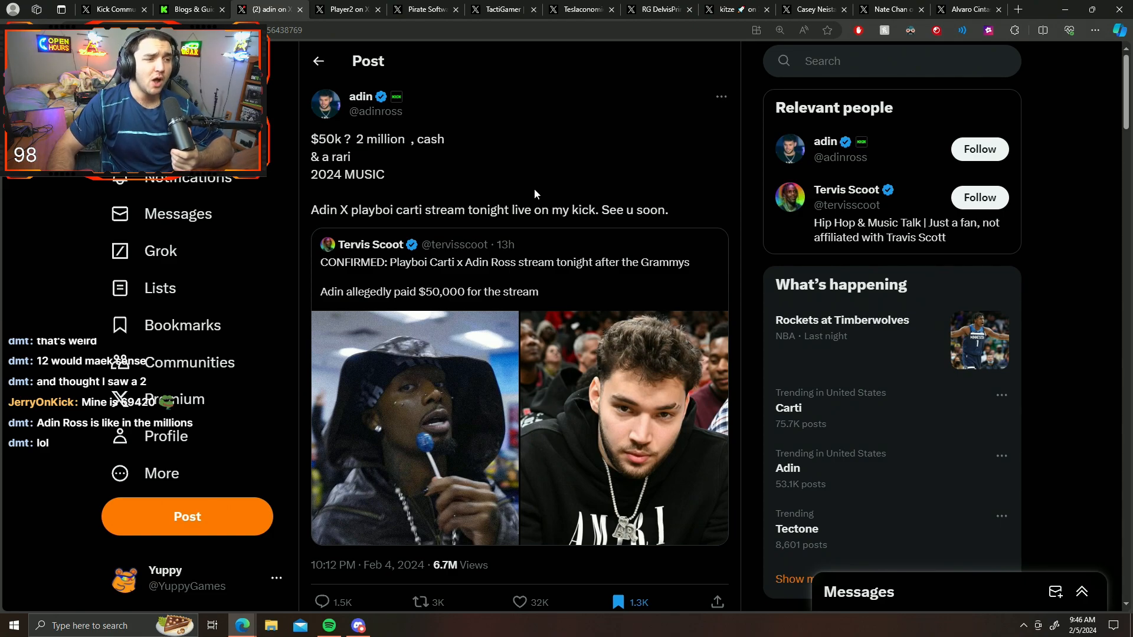
mouse_move(527, 267)
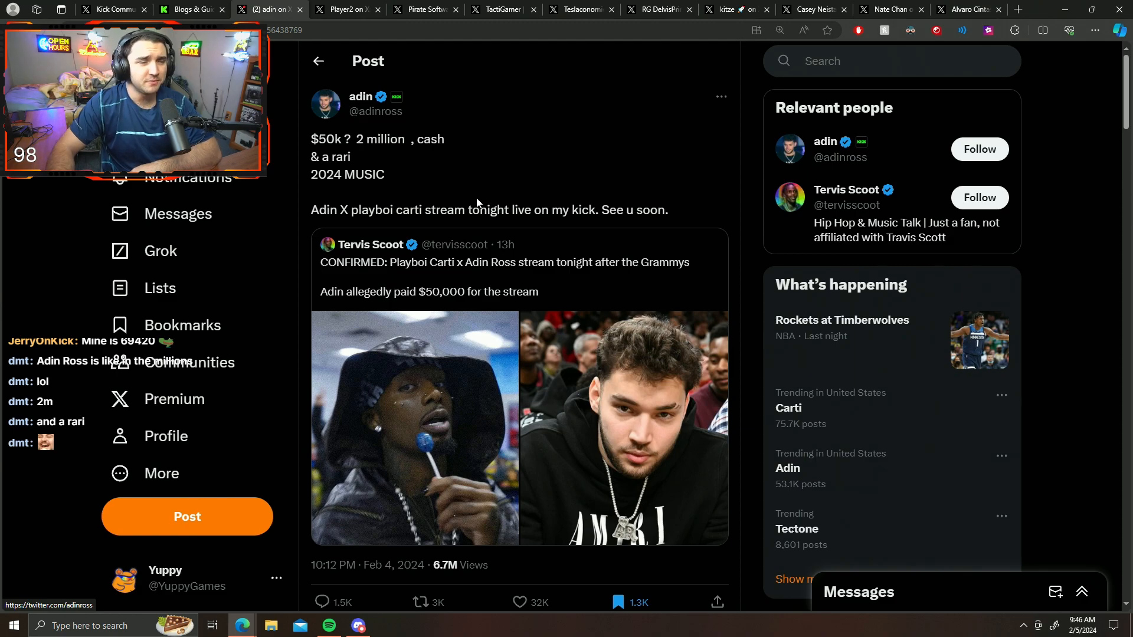
left_click_drag(355, 138, 447, 139)
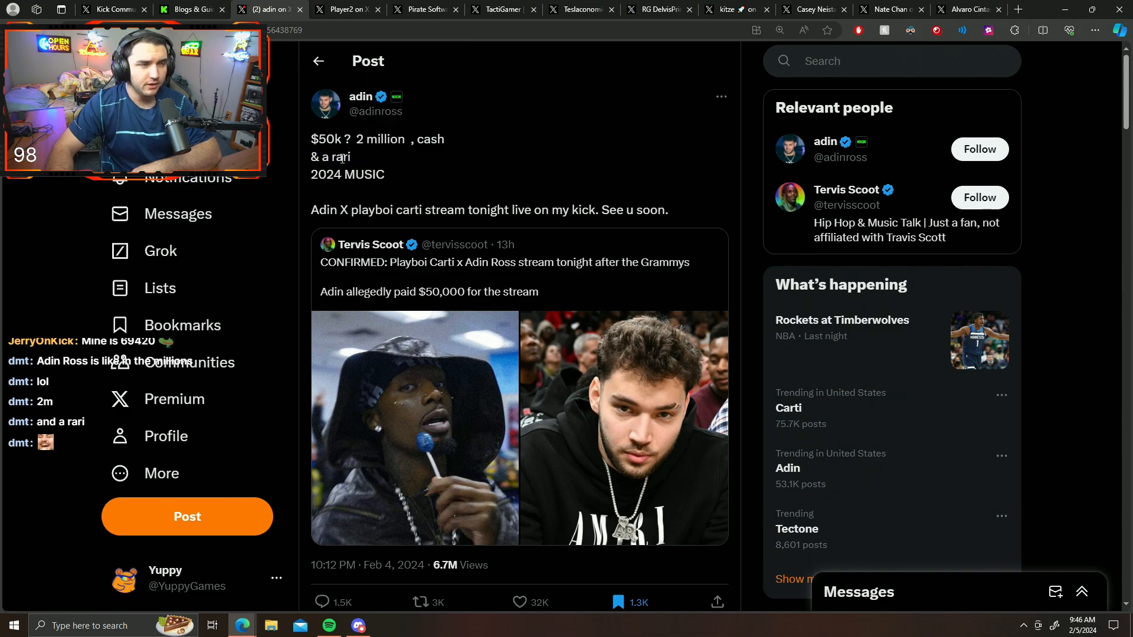
double_click(347, 175)
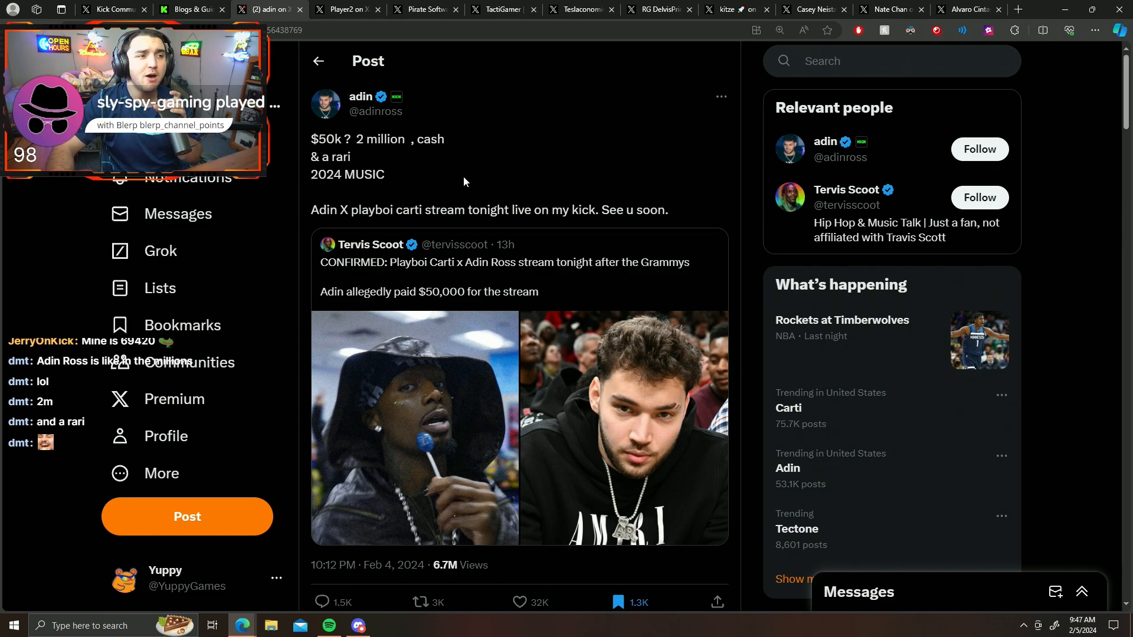
mouse_move(630, 435)
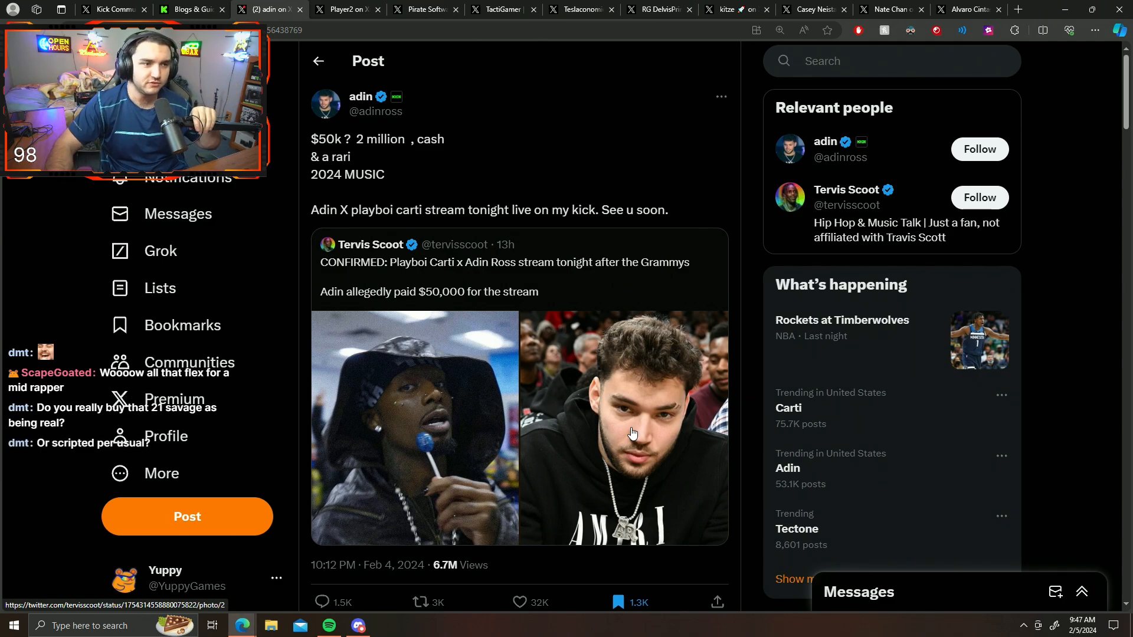
mouse_move(622, 427)
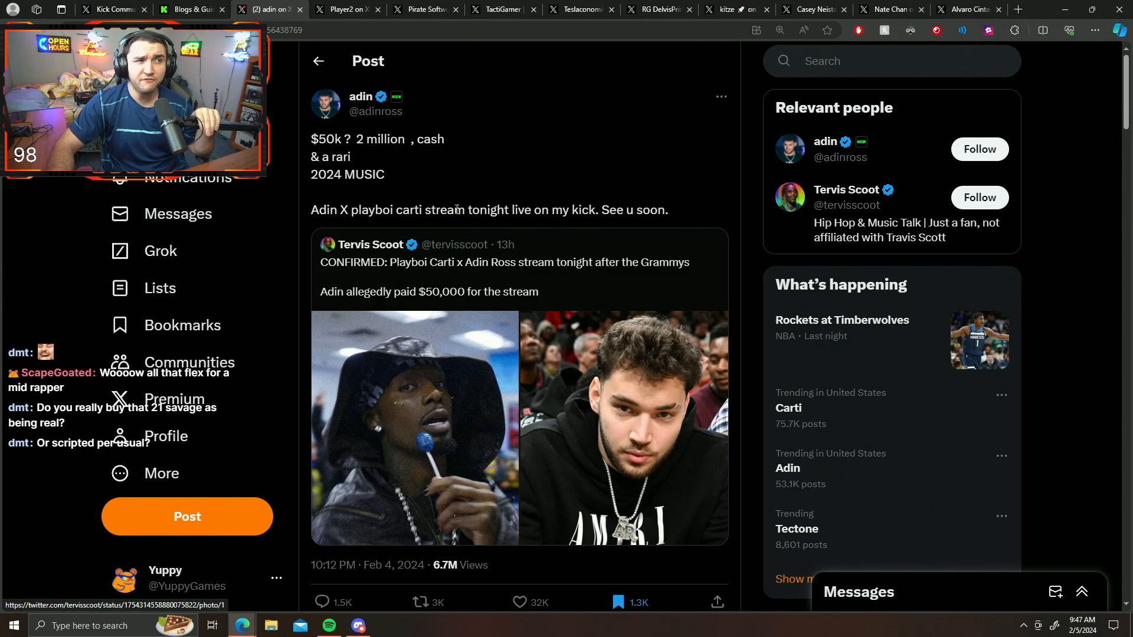
left_click_drag(360, 139, 351, 157)
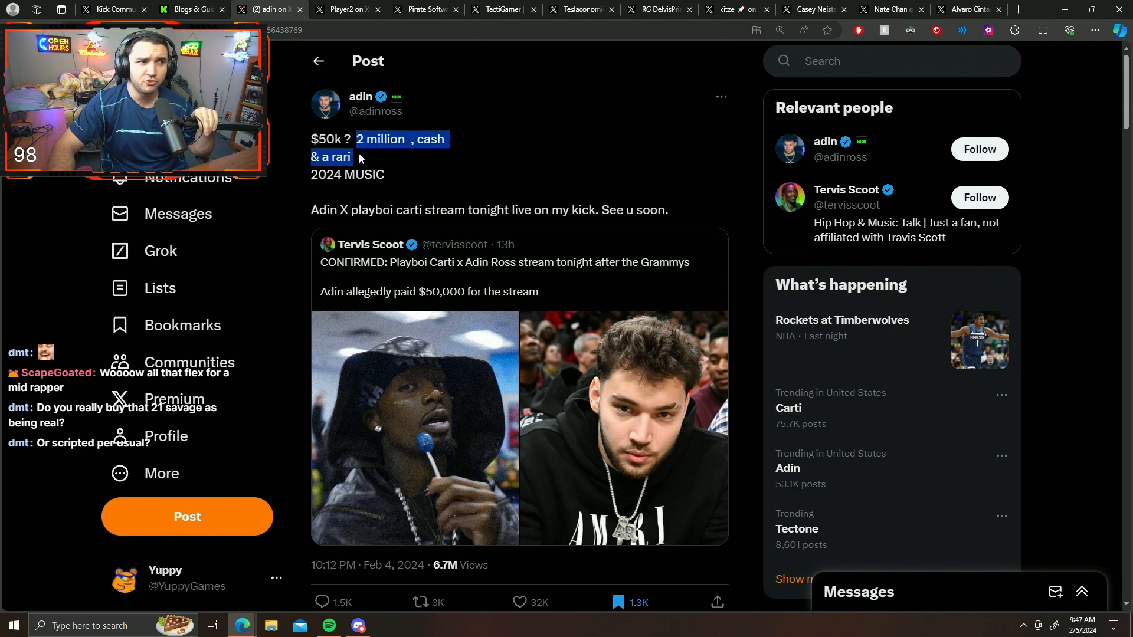
mouse_move(535, 450)
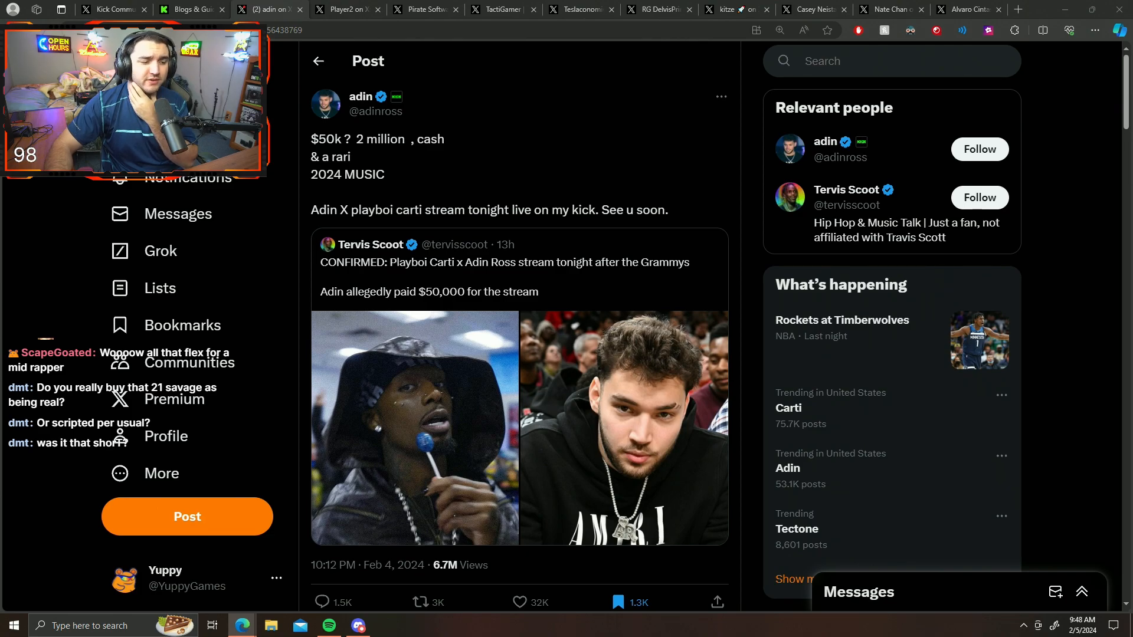
mouse_move(421, 418)
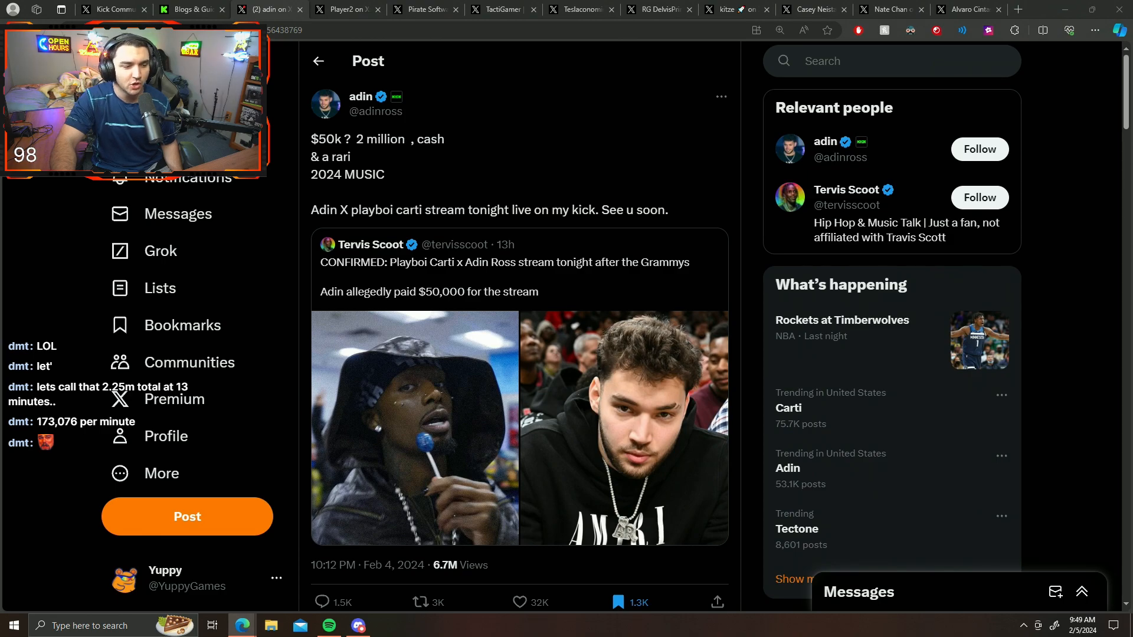
left_click(358, 9)
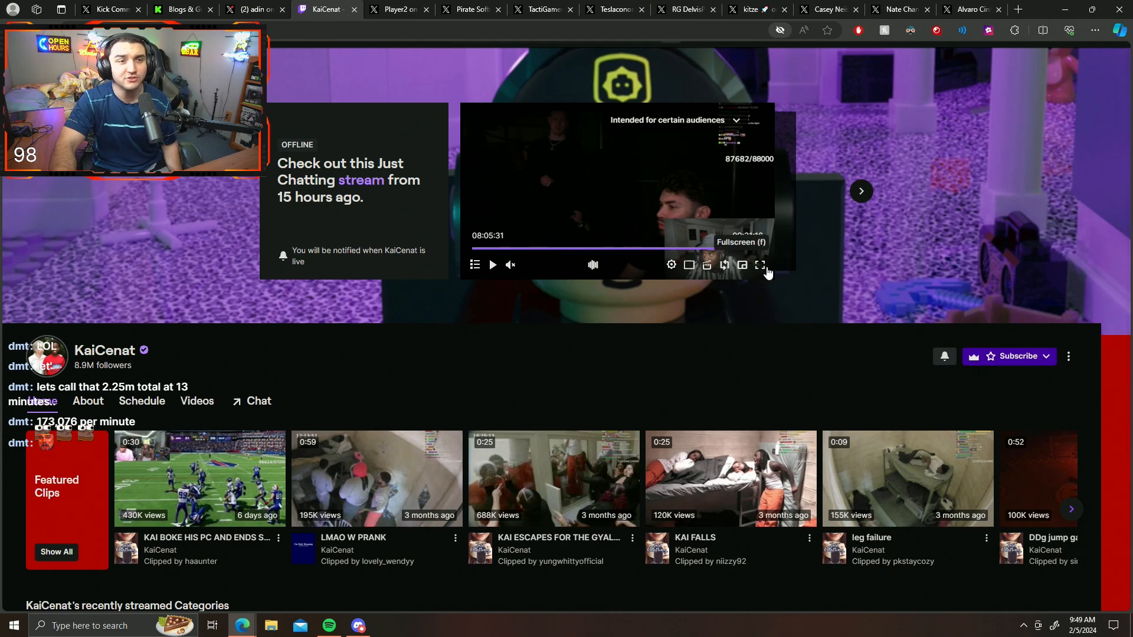
Put Kai Cenat's Twitch VOD into full screen
left_click(760, 265)
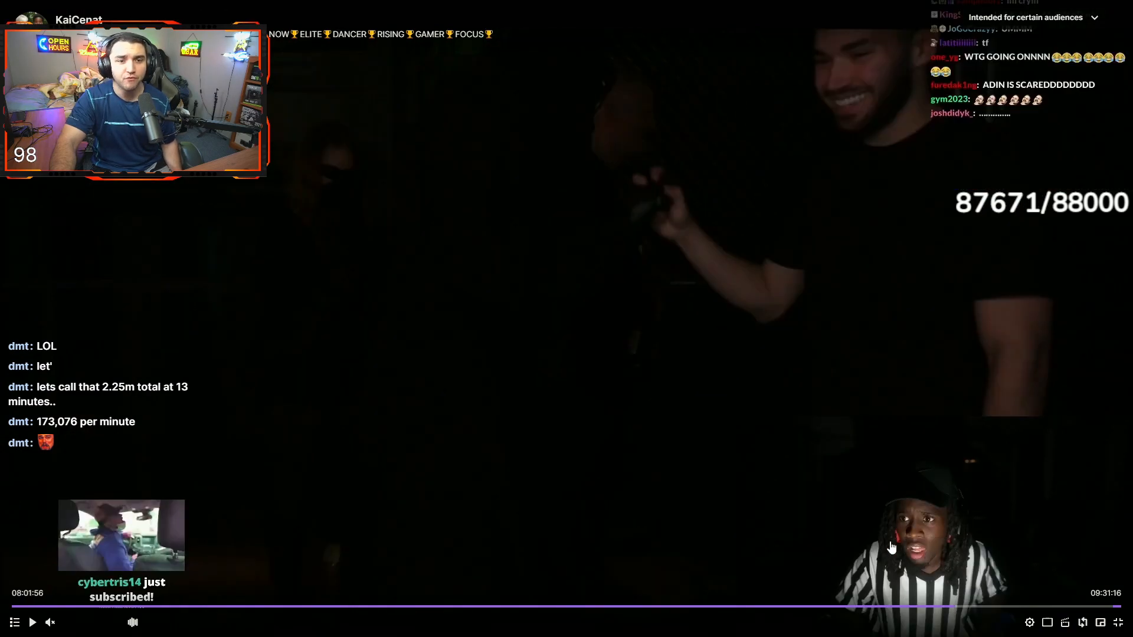
mouse_move(1045, 517)
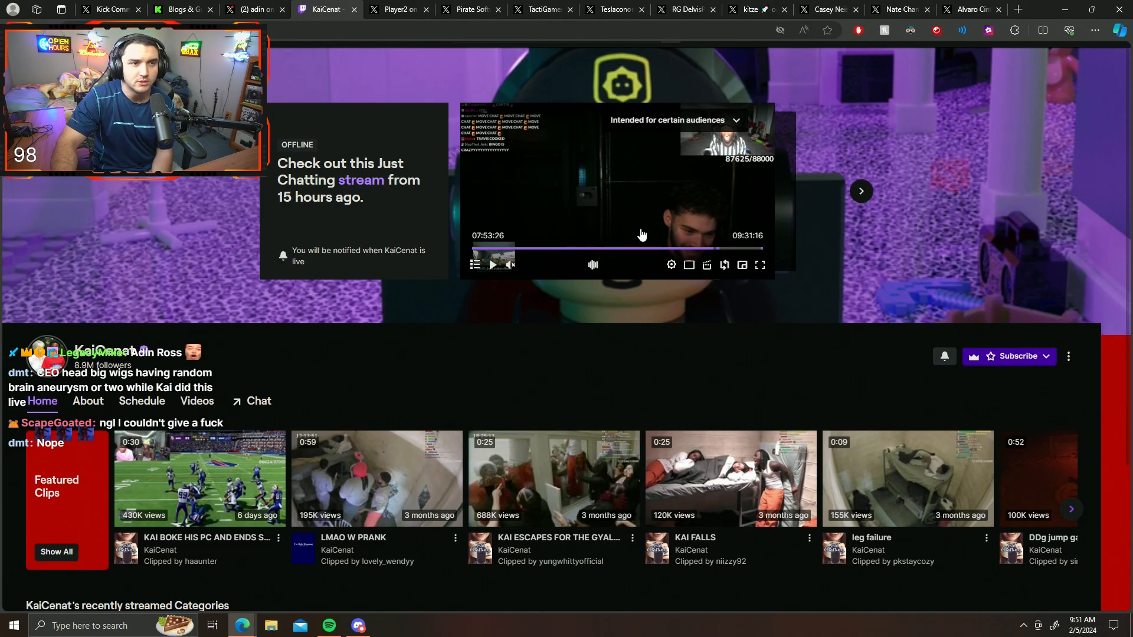
Return to the 'adin on X' tab and scroll through the Playboi Carti Kick stream post
left_click(252, 10)
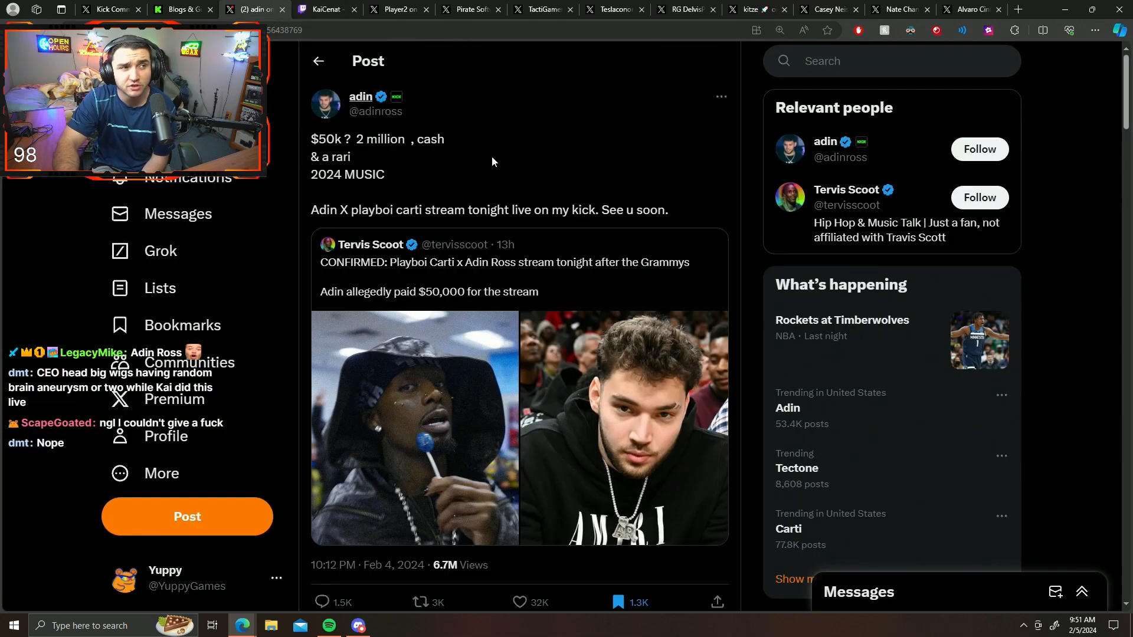
mouse_move(529, 186)
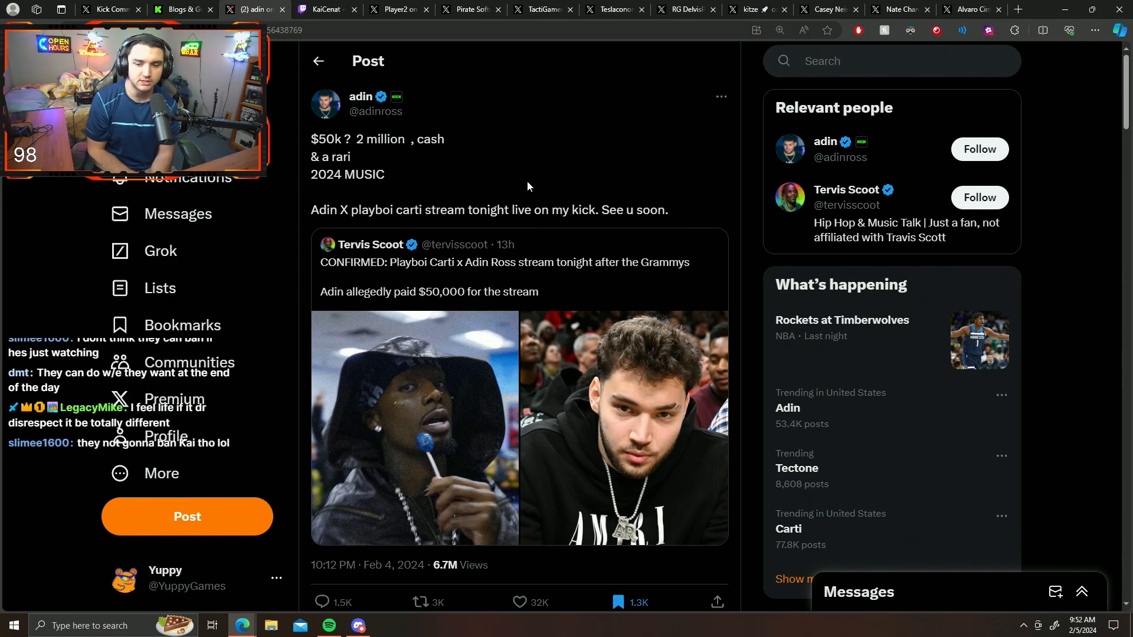
scroll("down", 3)
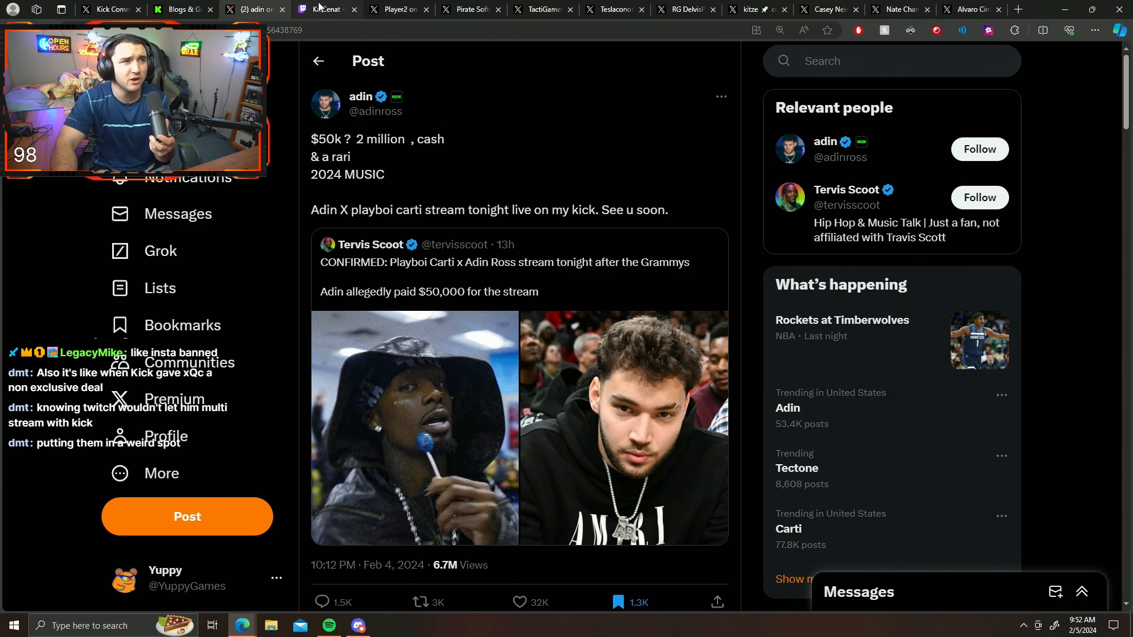
left_click(336, 9)
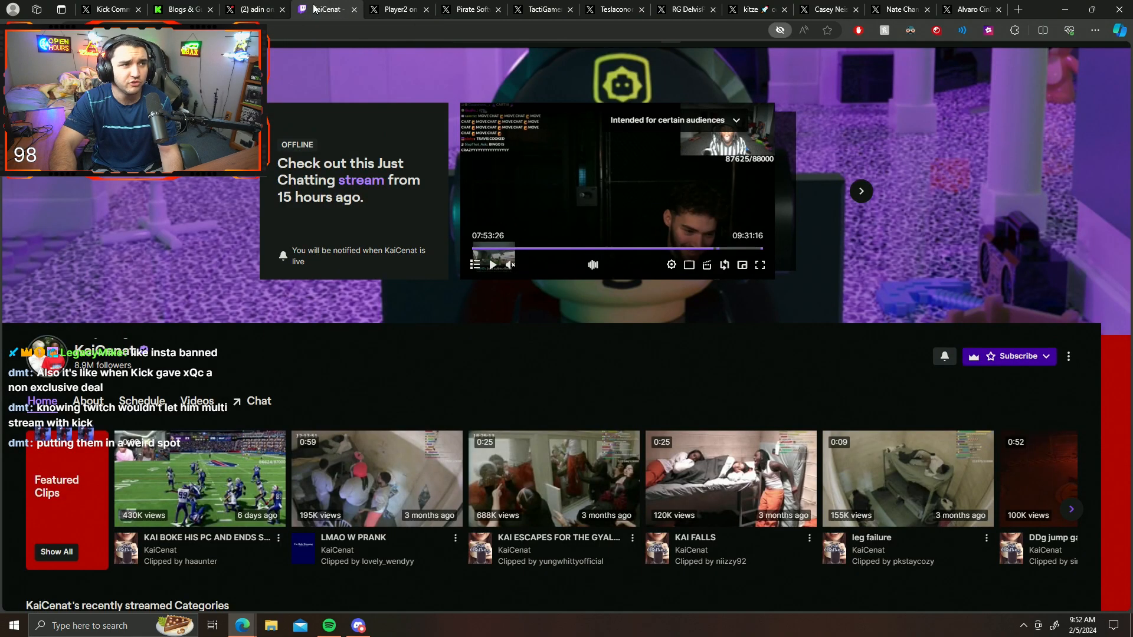
left_click(253, 9)
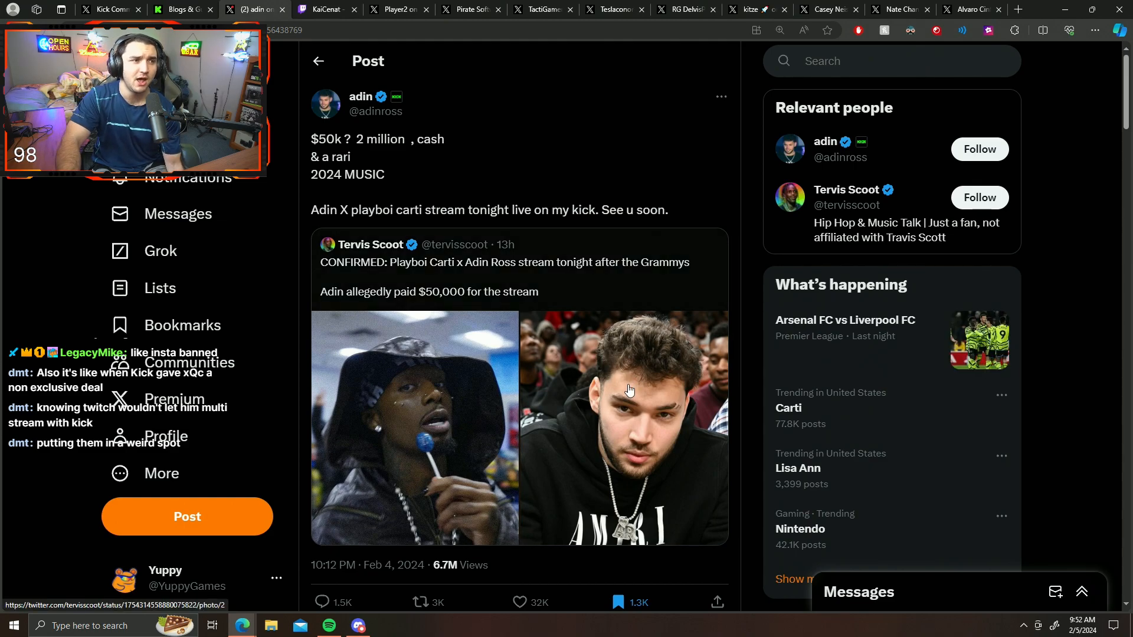
mouse_move(365, 154)
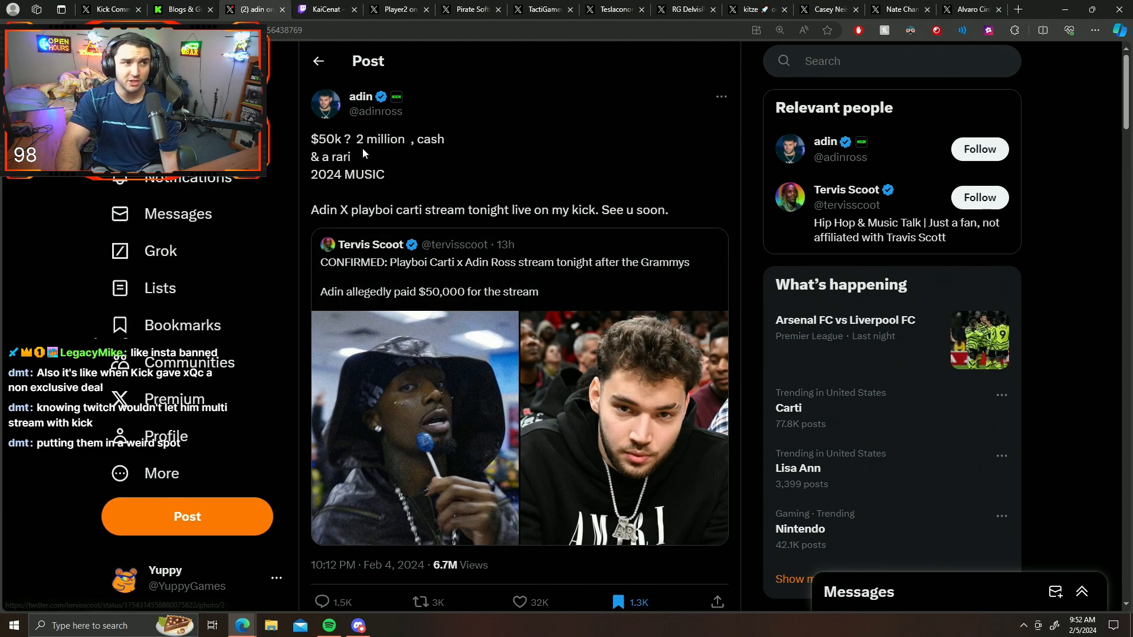
double_click(340, 157)
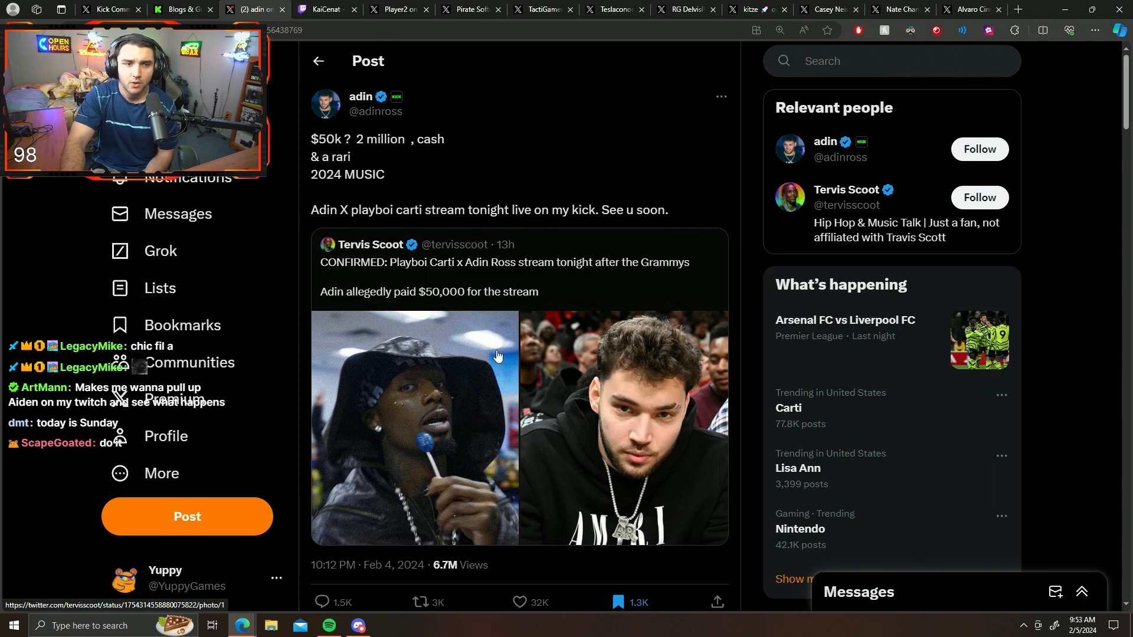
mouse_move(488, 474)
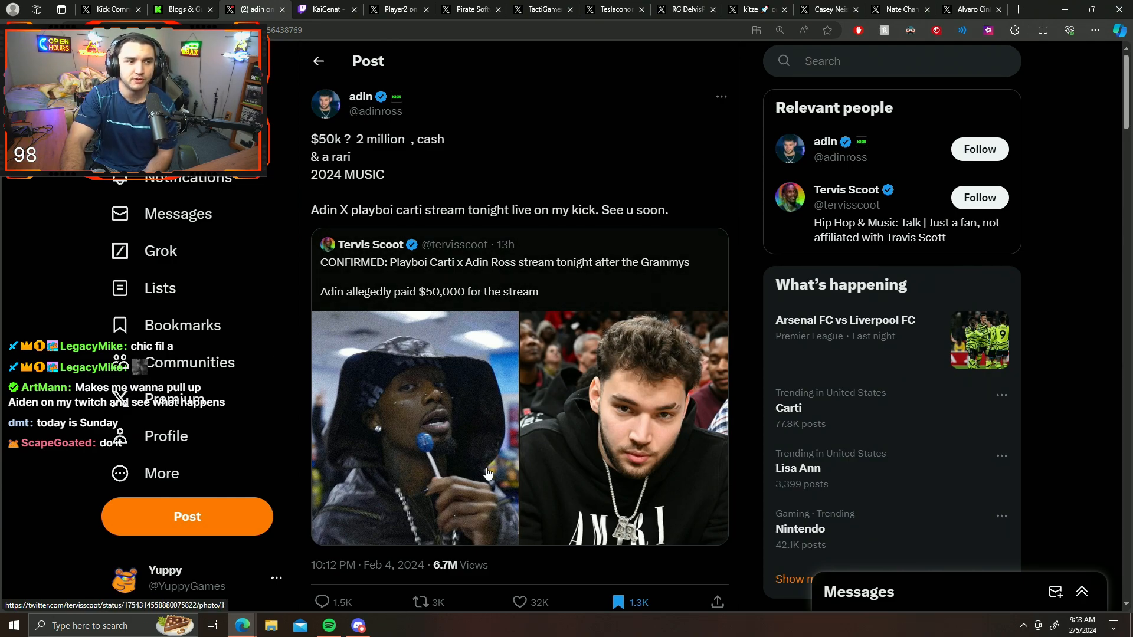